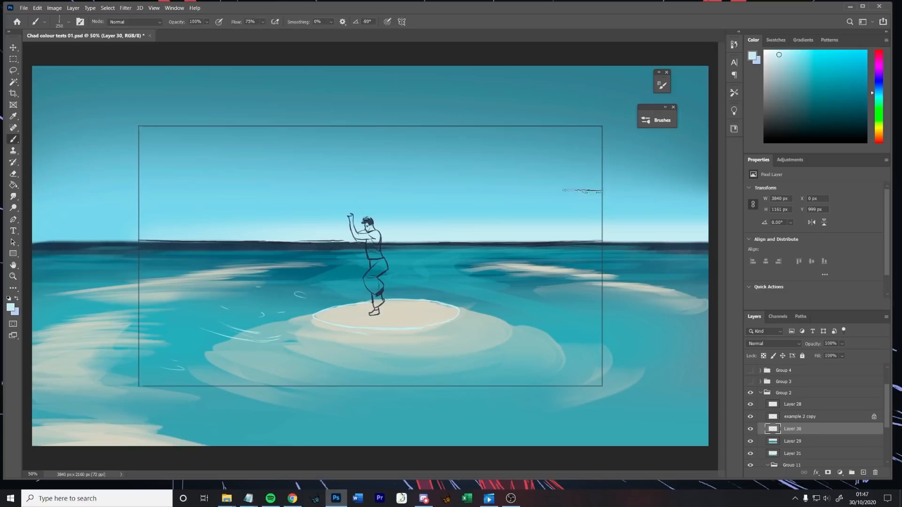
Step: Paint fluffy clouds and colour the figure with the Brush, then continue clouds on Long sky background.psd
left_click(12, 71)
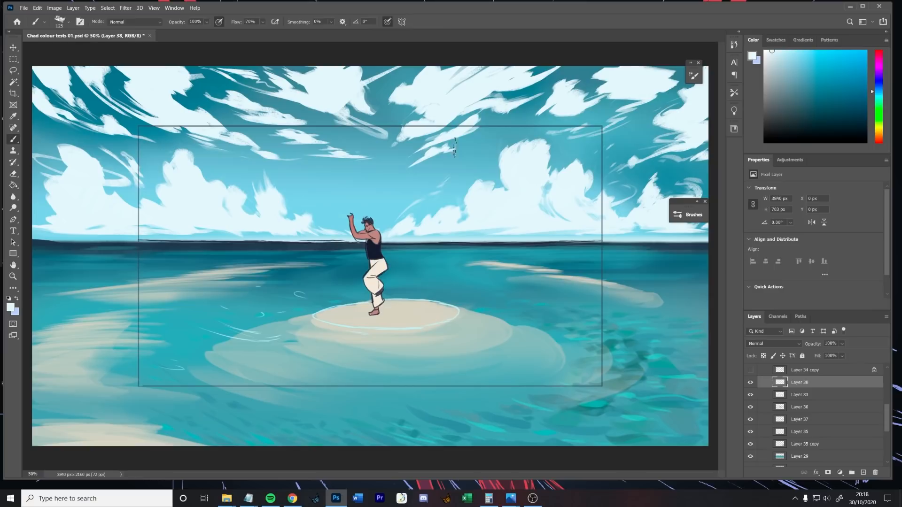
left_click(221, 34)
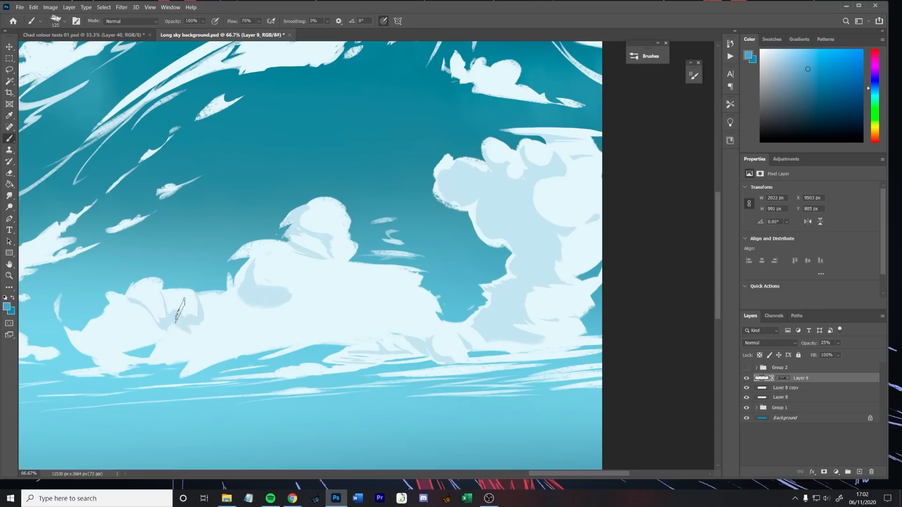